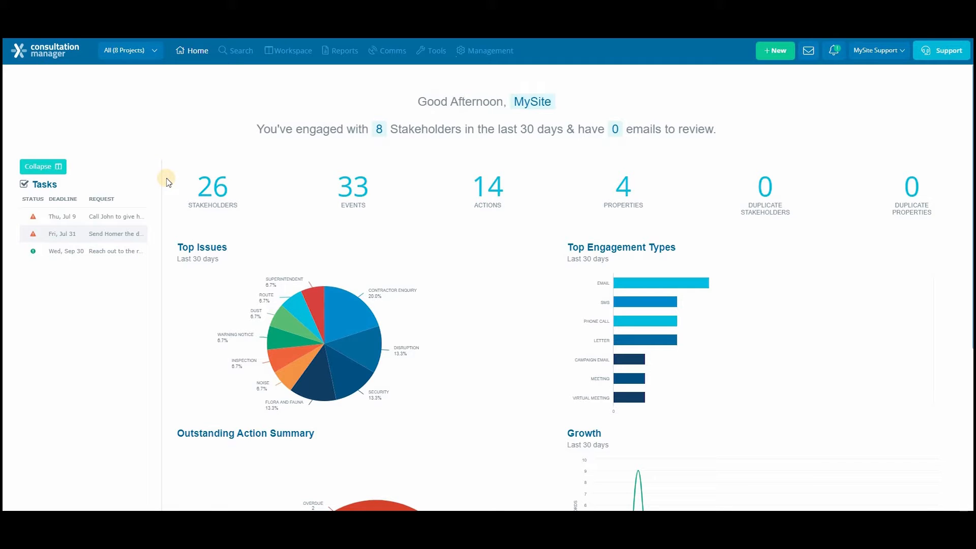
pyautogui.moveTo(241, 78)
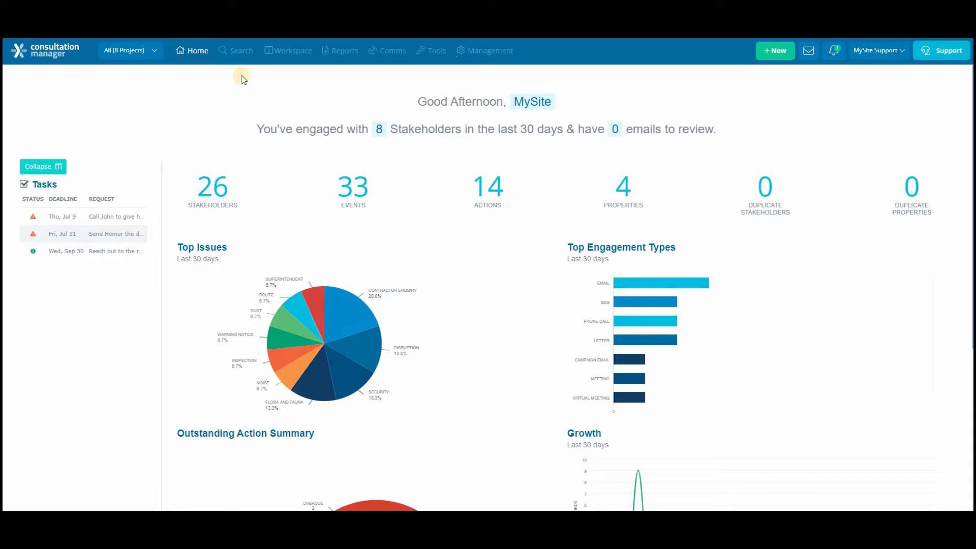
pyautogui.moveTo(239, 53)
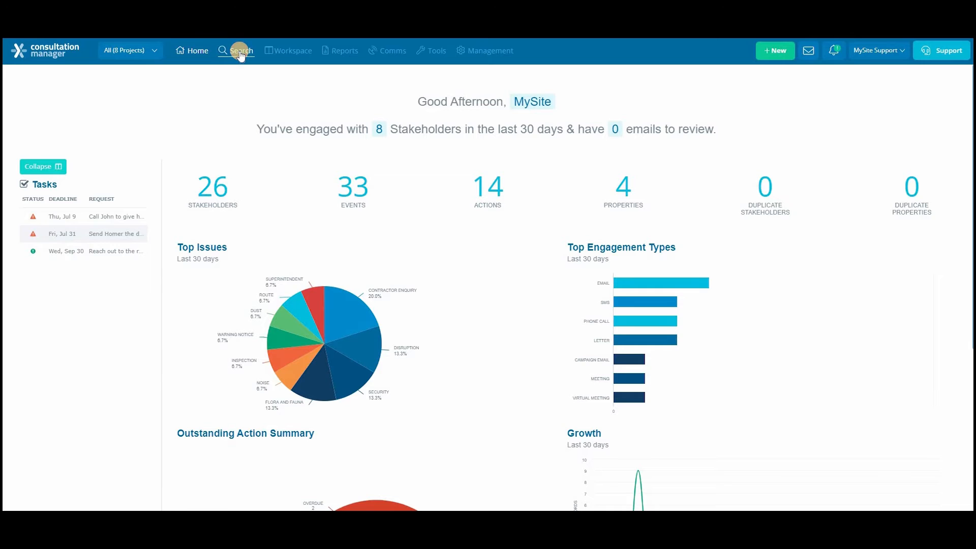
# Search stakeholders for last name containing 'Johnson' and find no existing matches
pyautogui.click(236, 51)
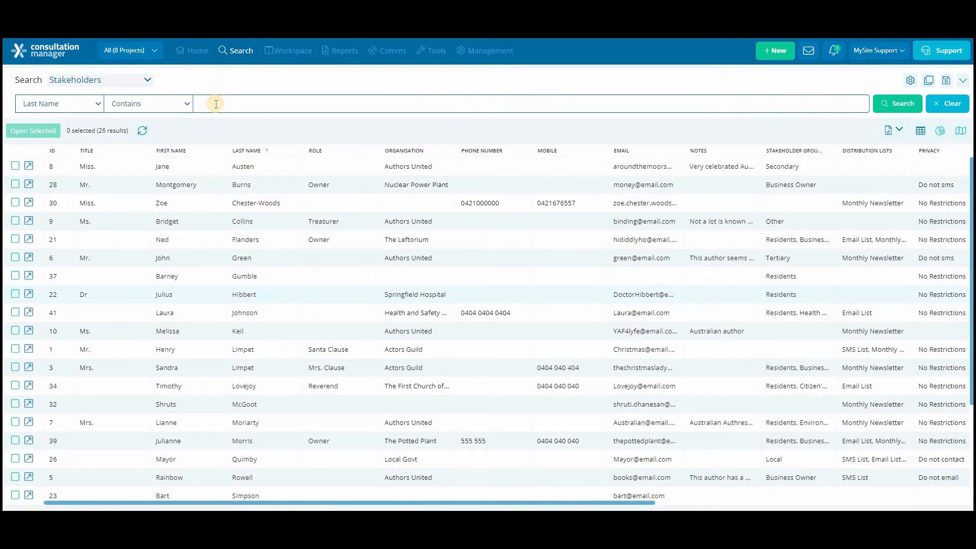
pyautogui.write('Johnson')
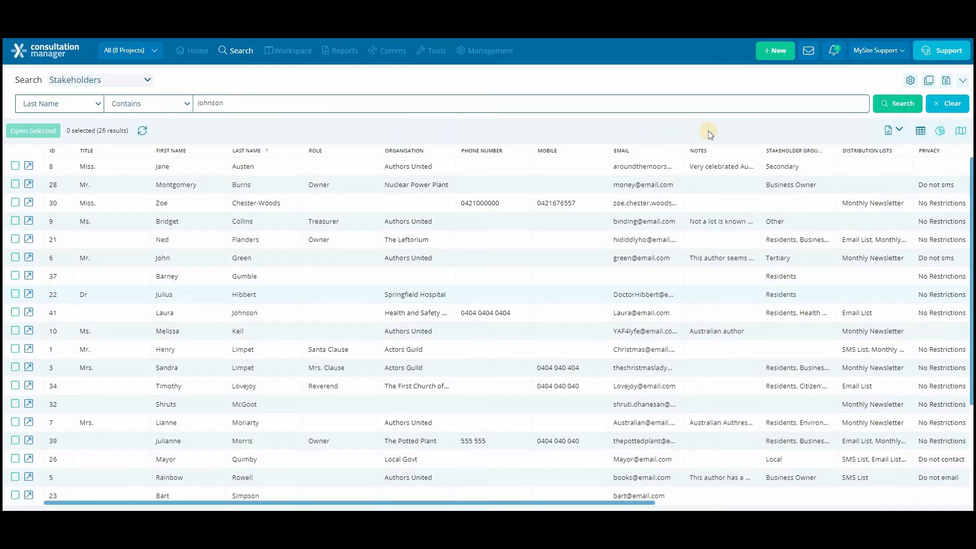
pyautogui.click(896, 103)
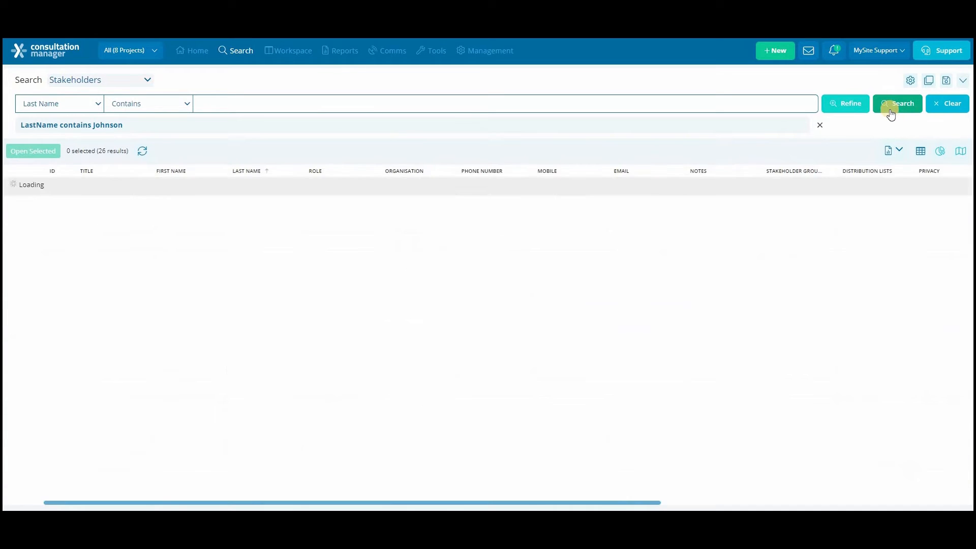
pyautogui.click(897, 103)
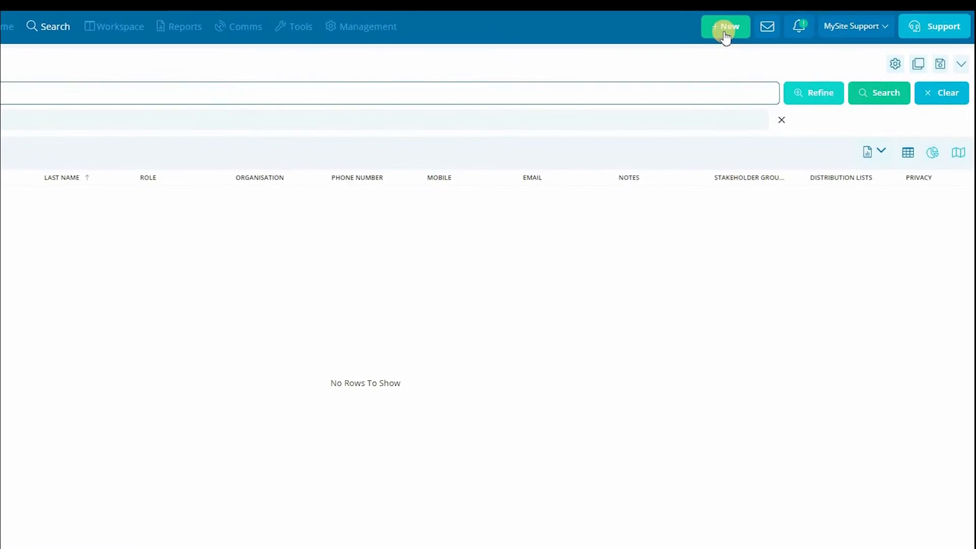
# Start a blank Stakeholder record from the + New menu
pyautogui.click(725, 26)
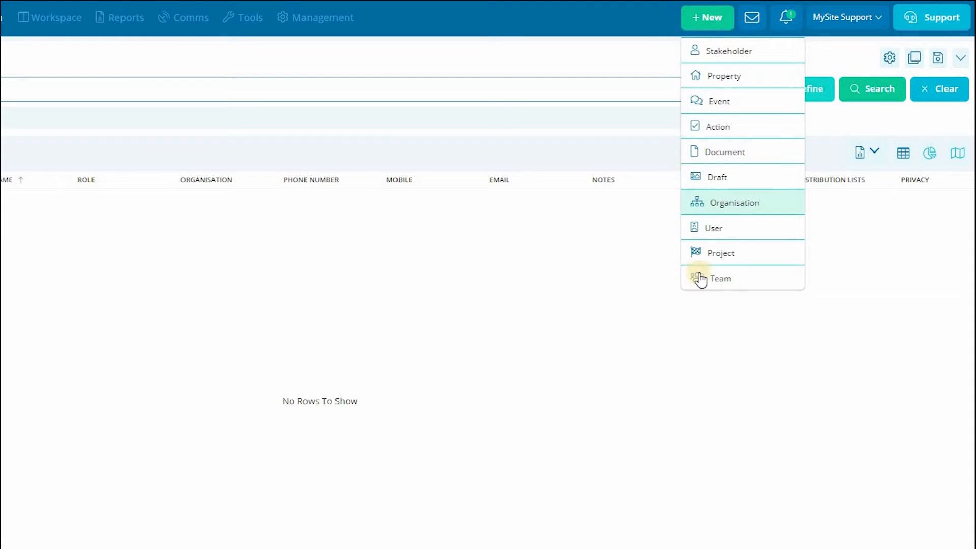
pyautogui.moveTo(709, 172)
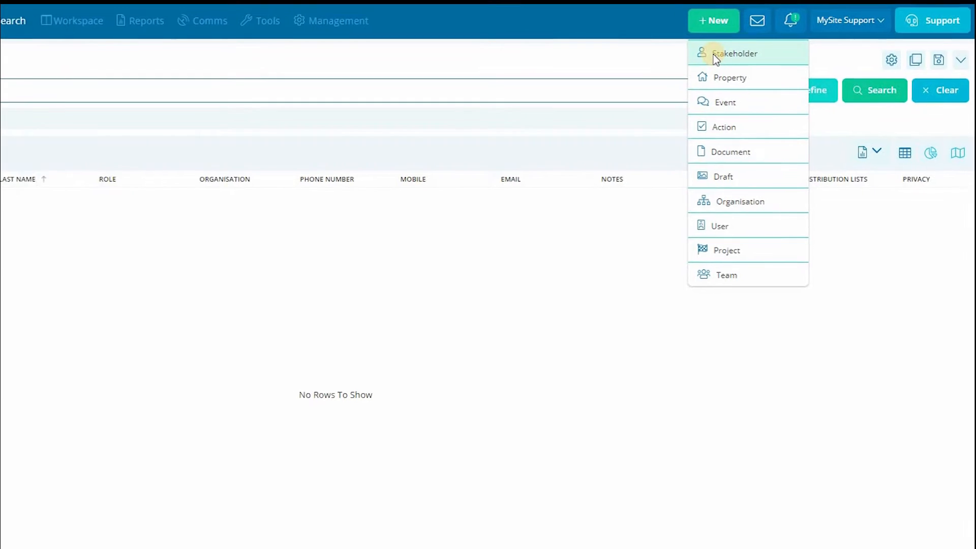
pyautogui.click(735, 53)
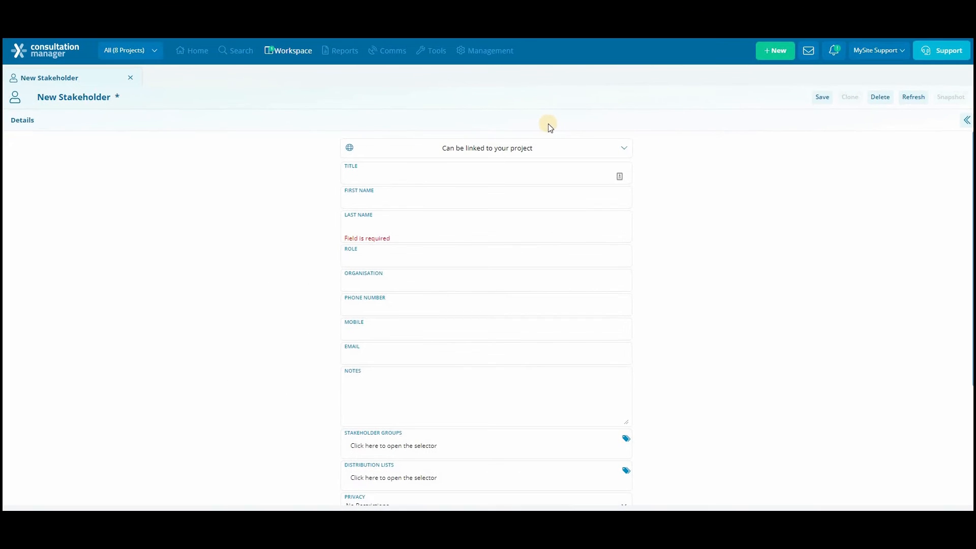
pyautogui.moveTo(294, 68)
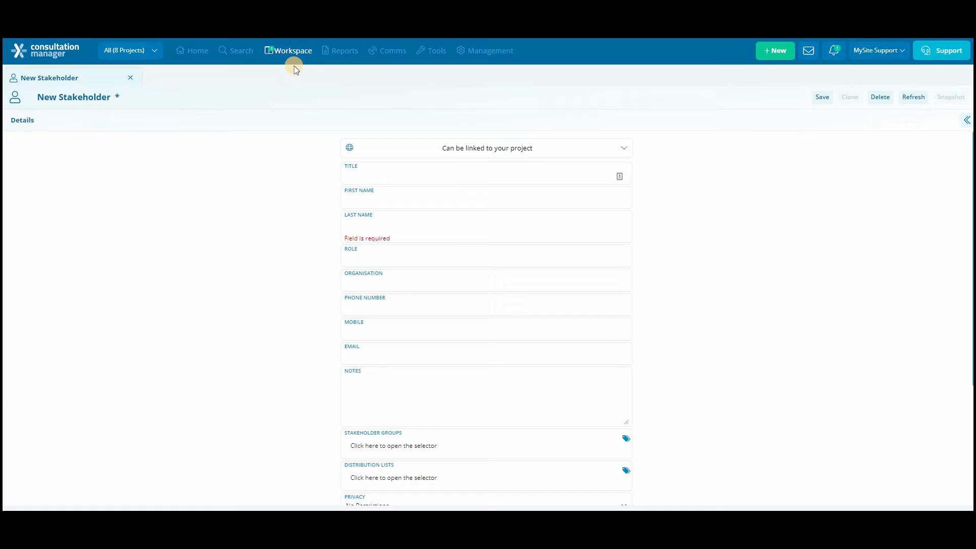
pyautogui.moveTo(274, 61)
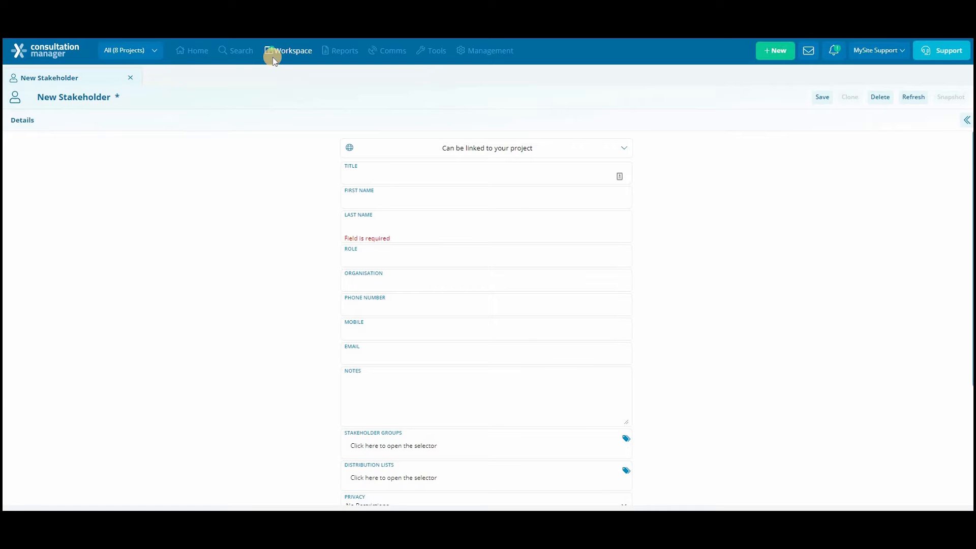
pyautogui.moveTo(415, 149)
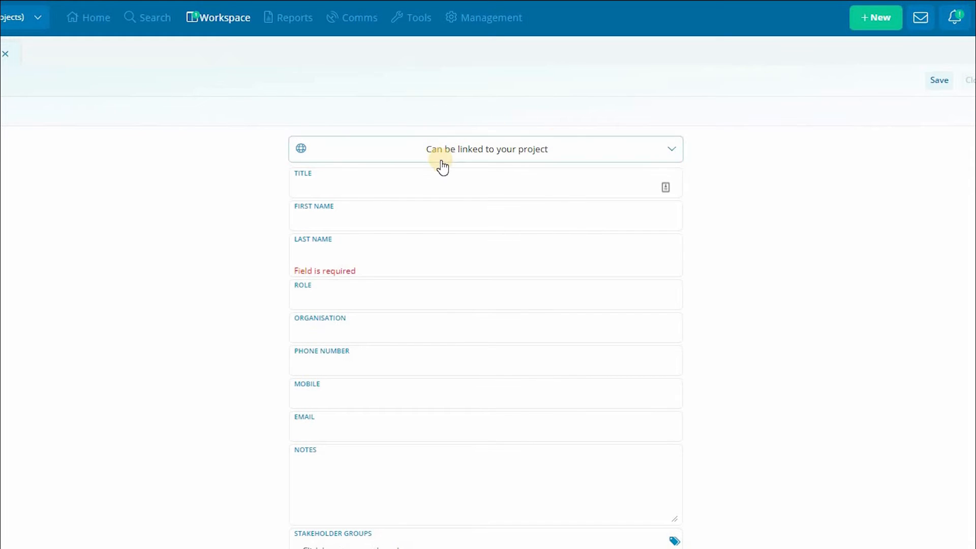
pyautogui.click(486, 149)
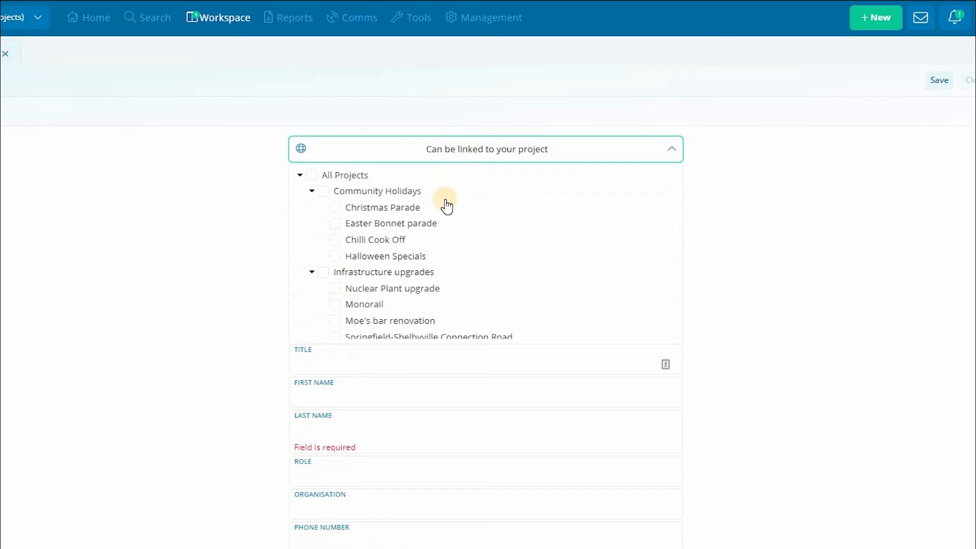
pyautogui.click(335, 288)
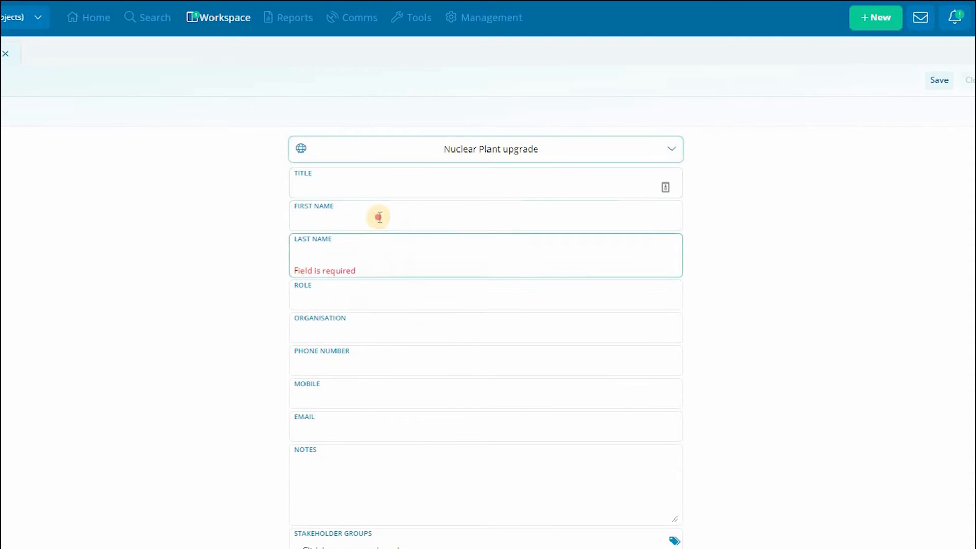
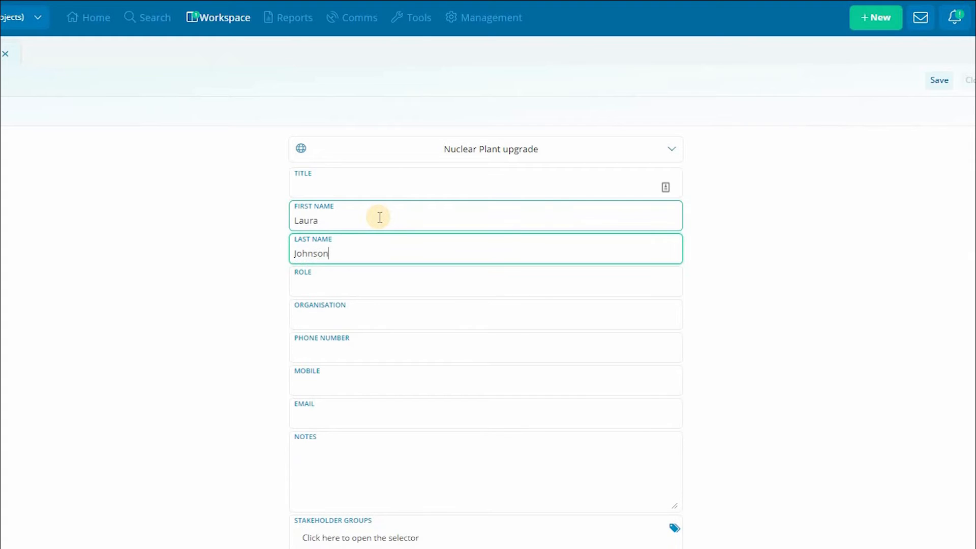
pyautogui.scroll(-3)
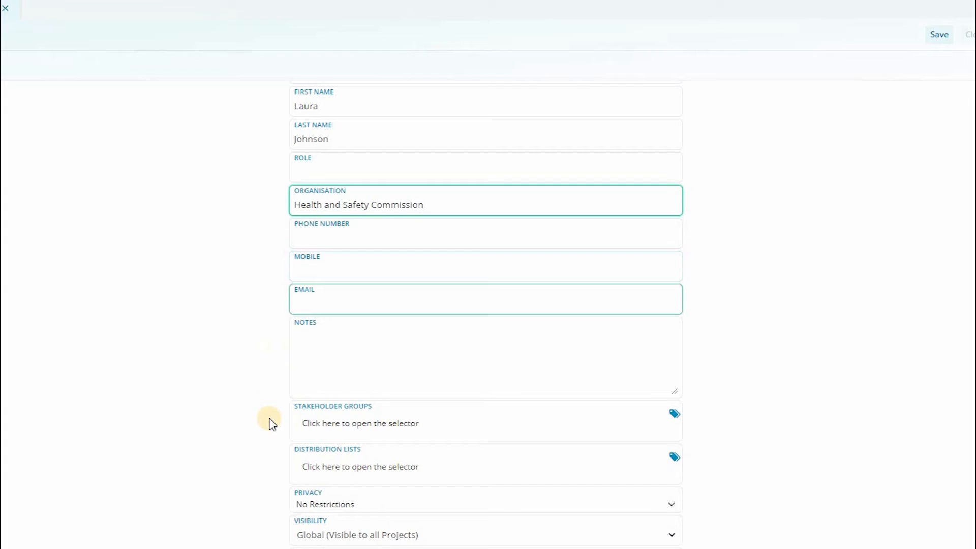
pyautogui.scroll(-3)
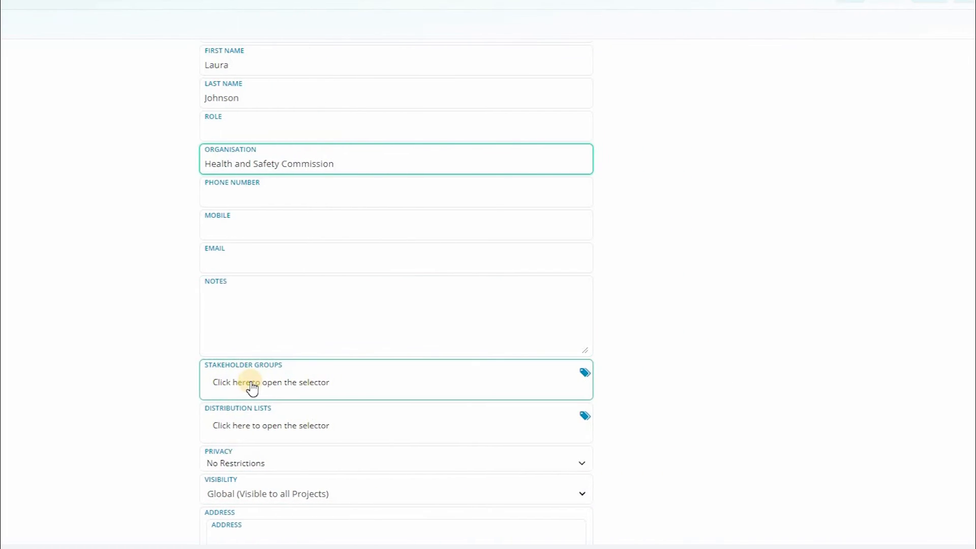
# Assign stakeholder groups Business Owner and Commissioners > Health and Safety
pyautogui.click(270, 383)
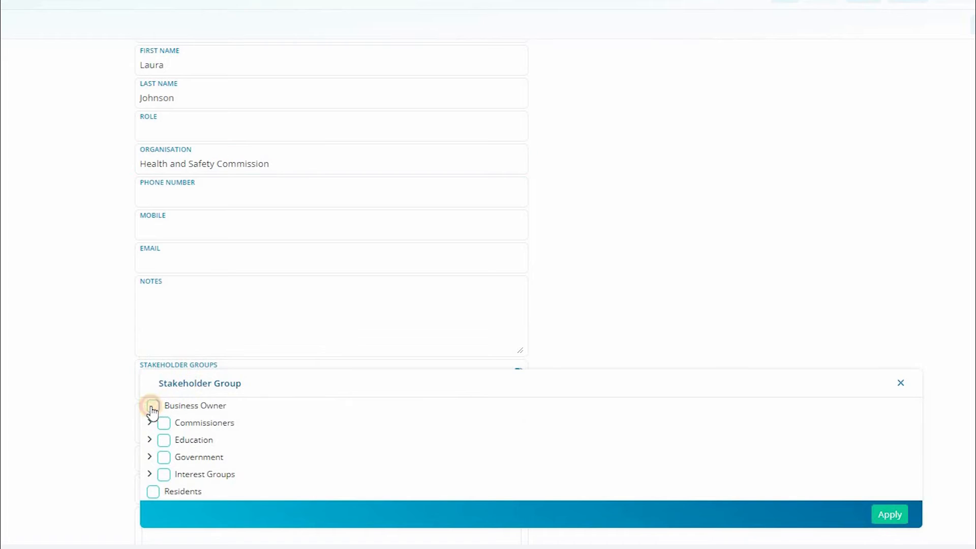
pyautogui.click(153, 405)
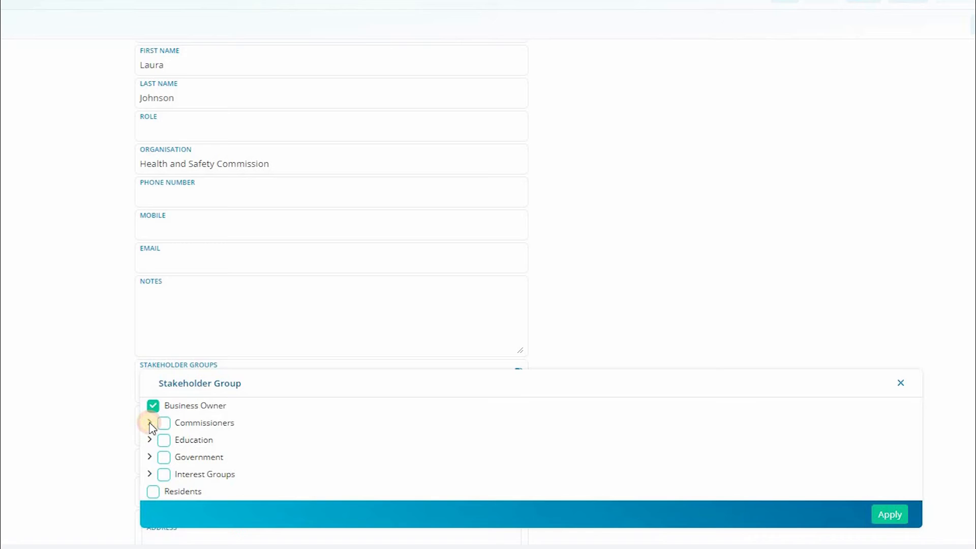
pyautogui.click(149, 422)
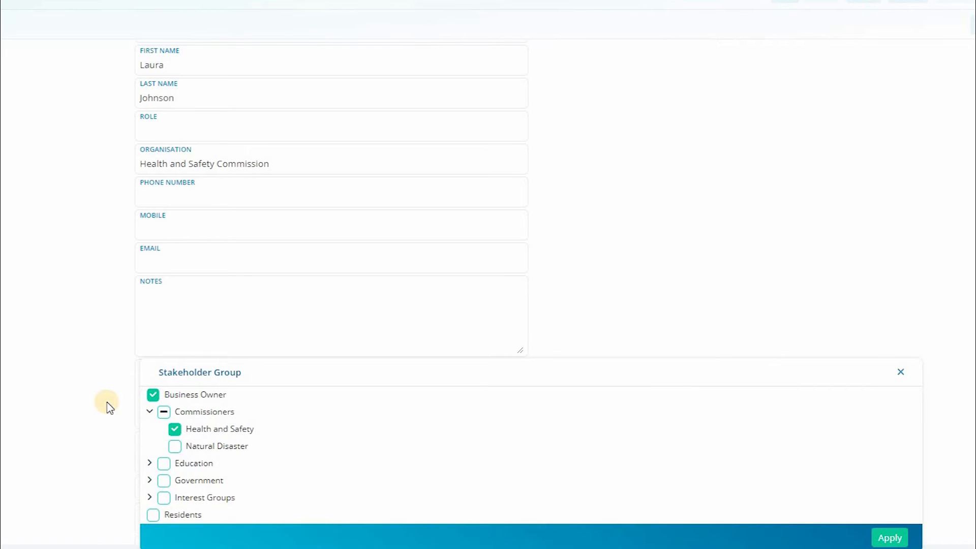
pyautogui.click(889, 538)
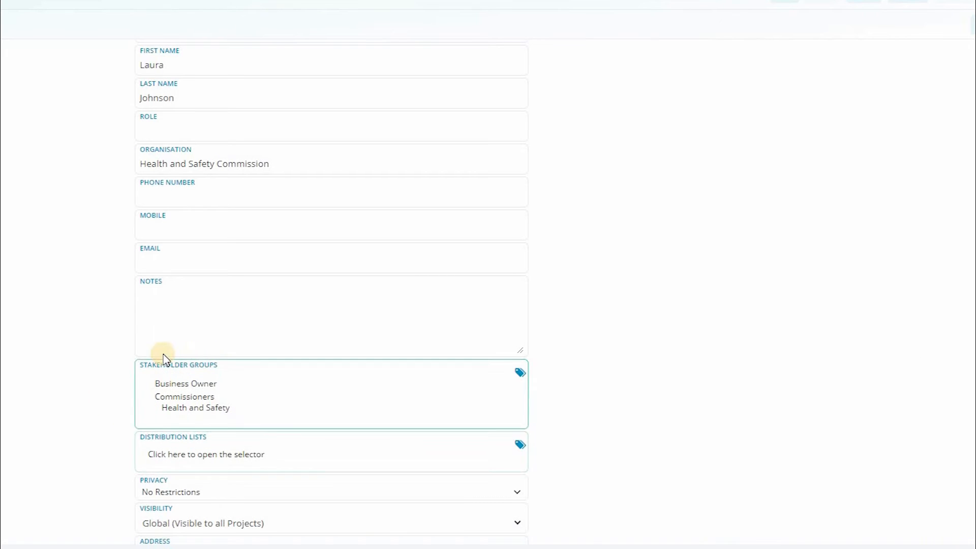
# Add the stakeholder to the Email List distribution list
pyautogui.click(206, 454)
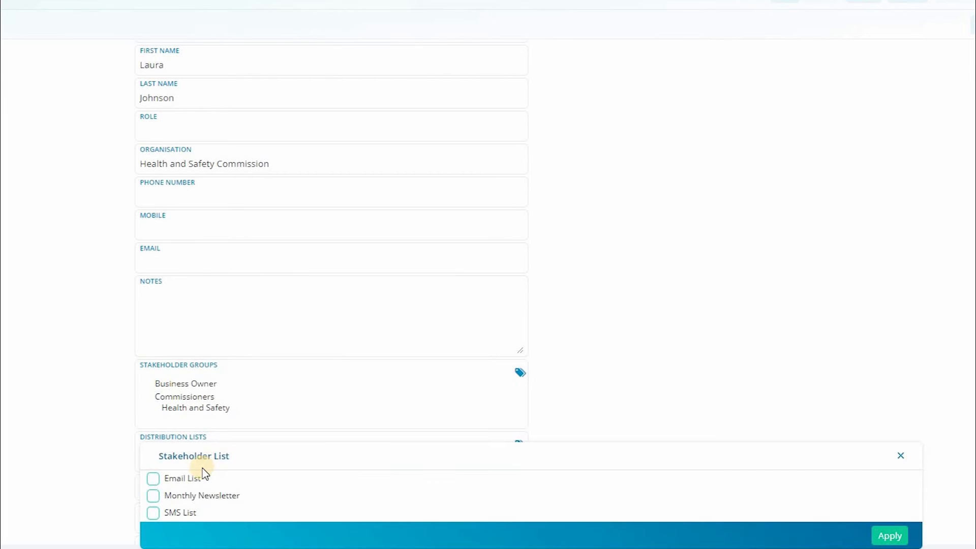
pyautogui.click(153, 478)
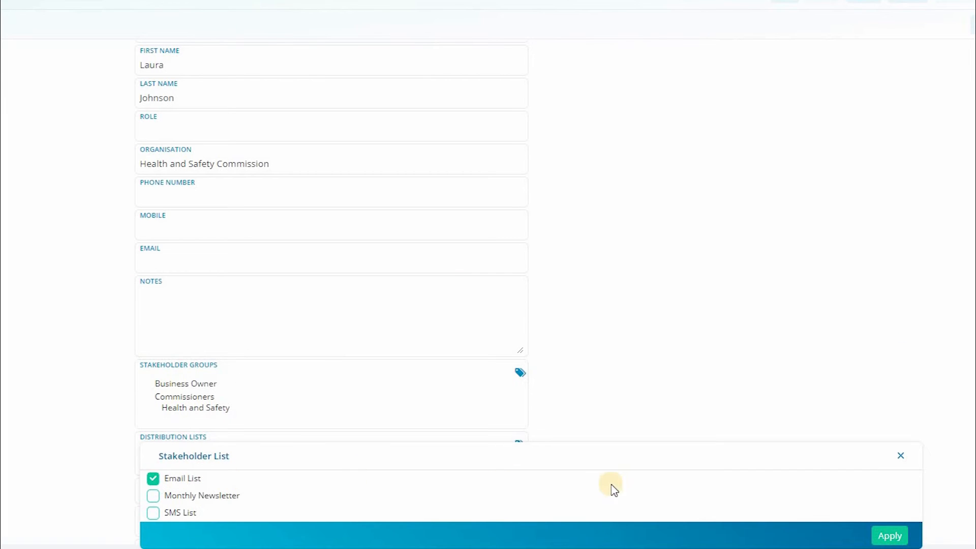
pyautogui.click(889, 535)
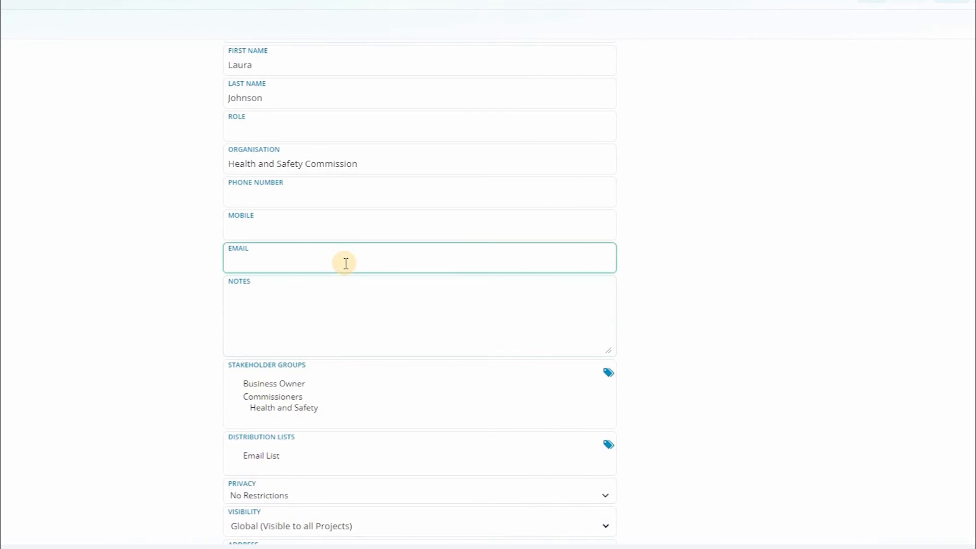
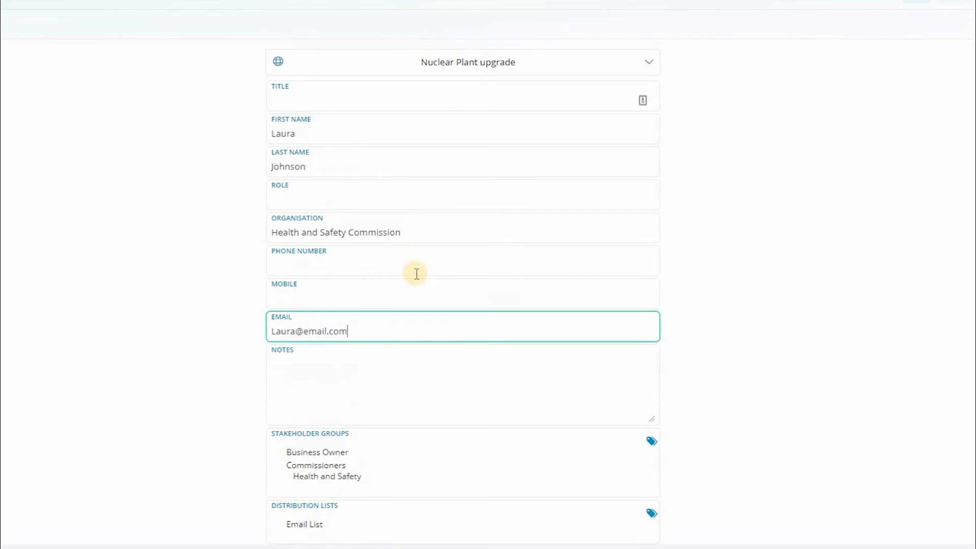
pyautogui.click(462, 261)
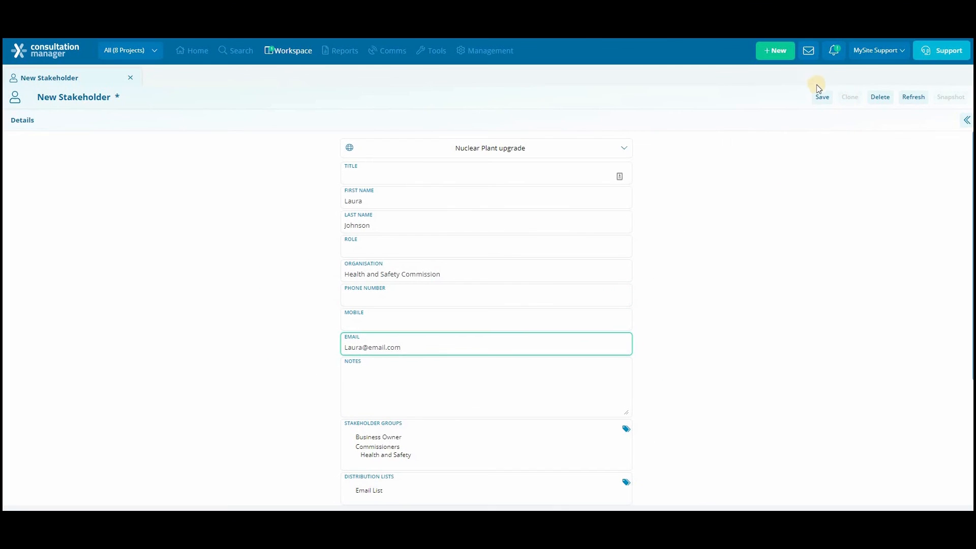
pyautogui.click(822, 97)
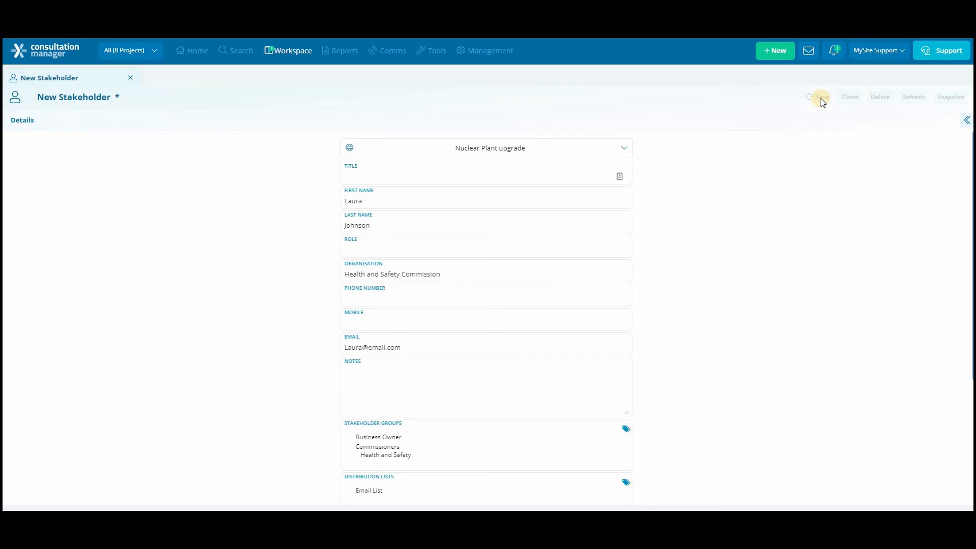
pyautogui.click(821, 97)
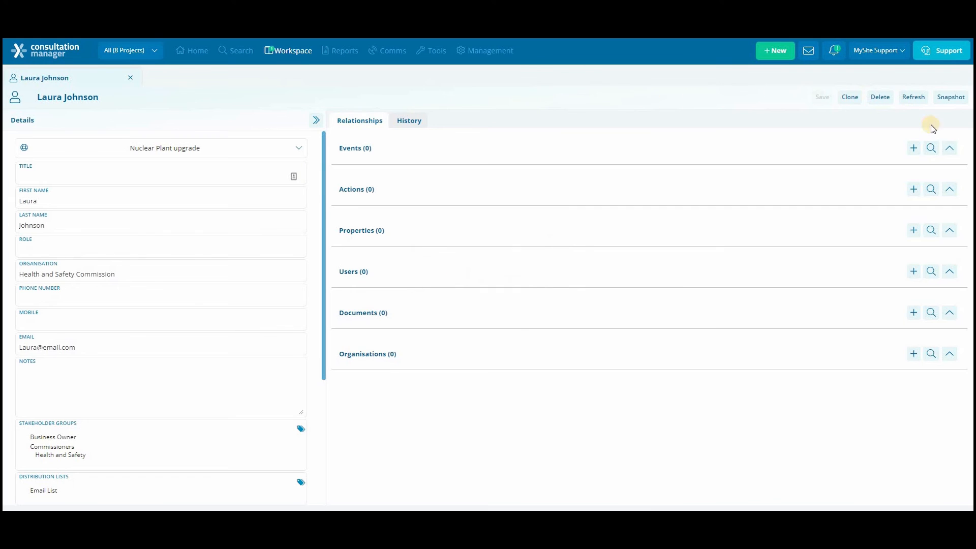
pyautogui.moveTo(896, 126)
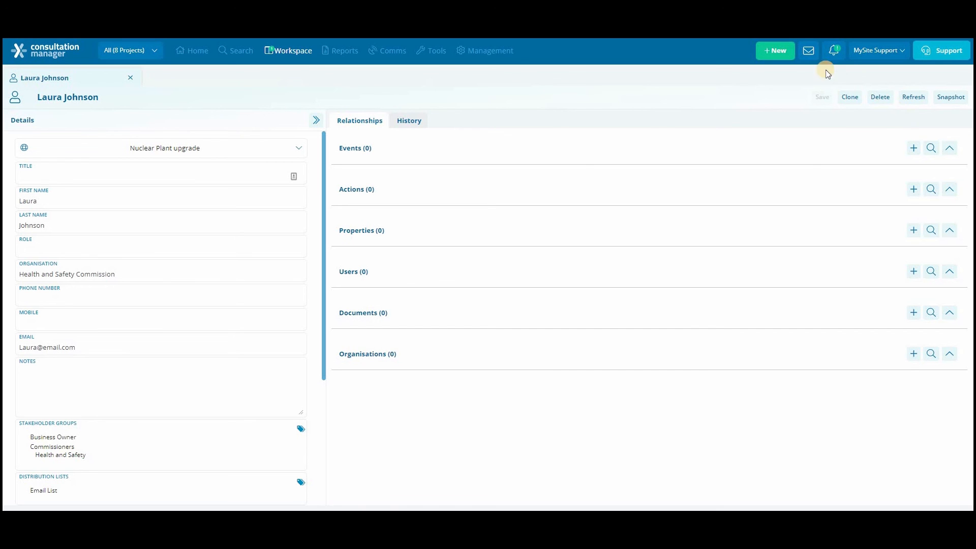
# Glance at the + New record types, then load the CM4 Support help site
pyautogui.click(774, 50)
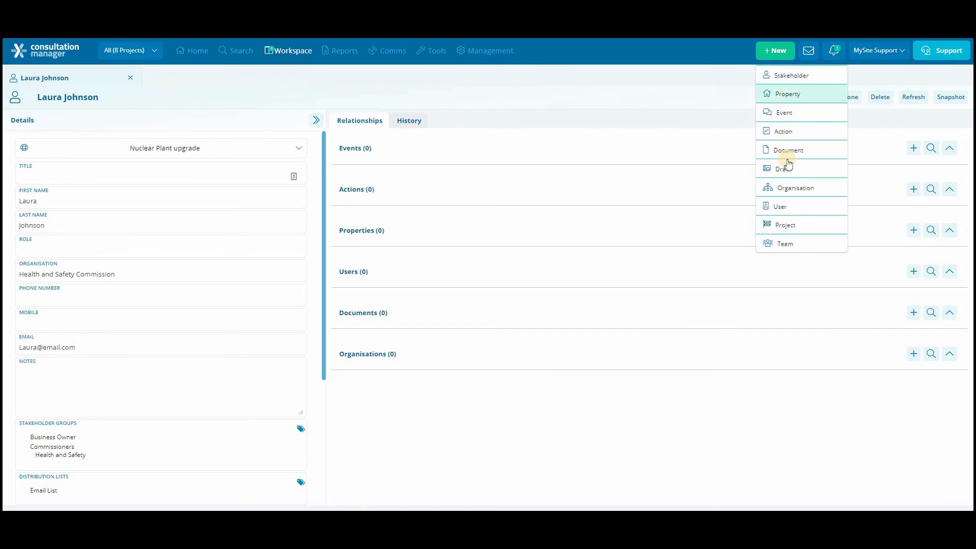
pyautogui.moveTo(789, 102)
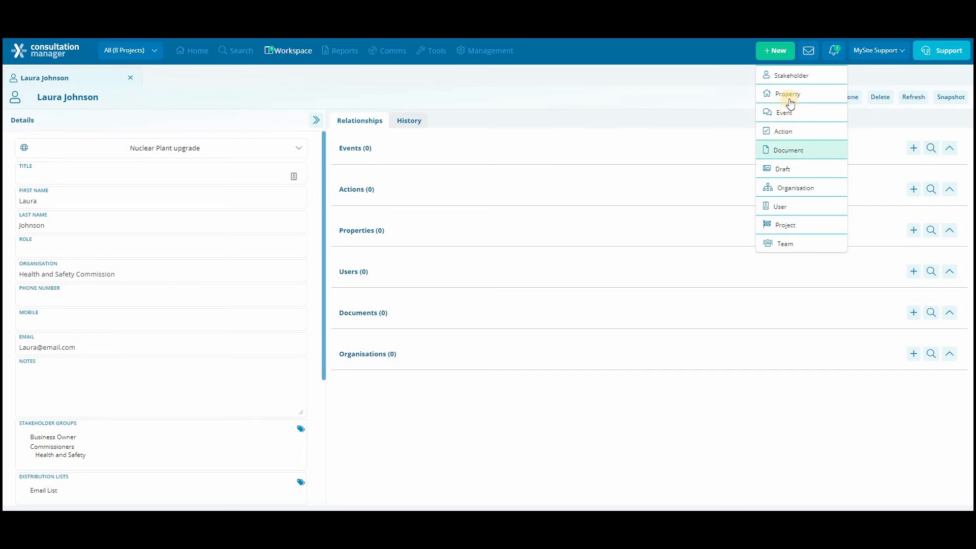
pyautogui.moveTo(789, 75)
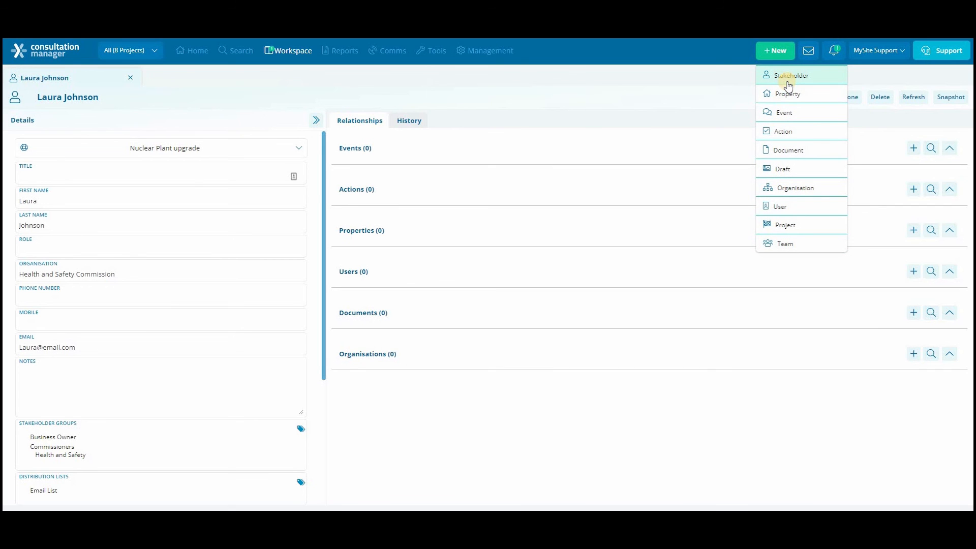
pyautogui.moveTo(958, 45)
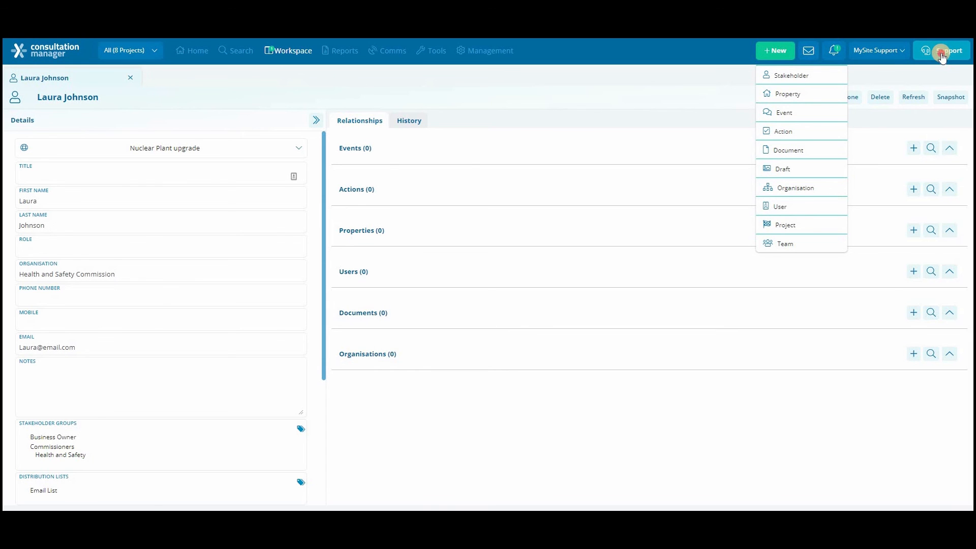
pyautogui.click(946, 50)
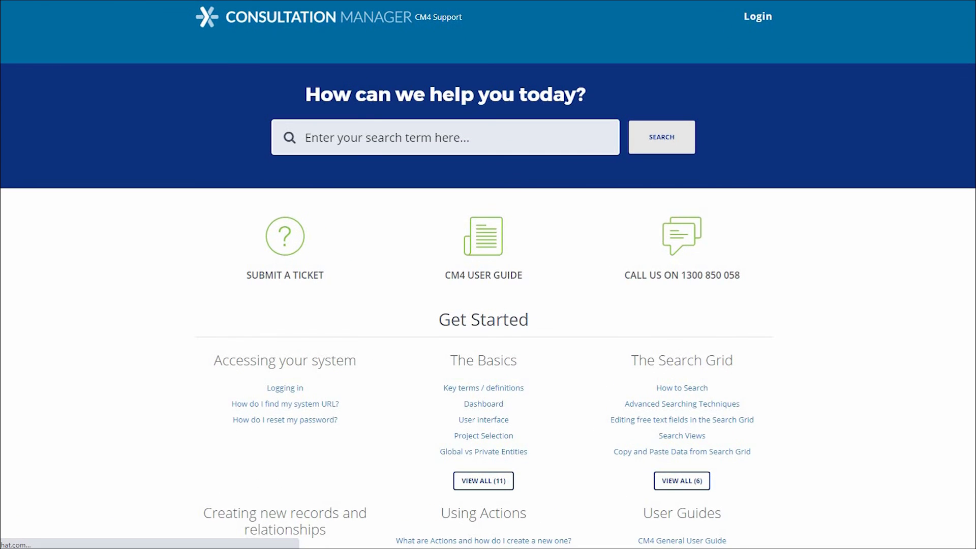